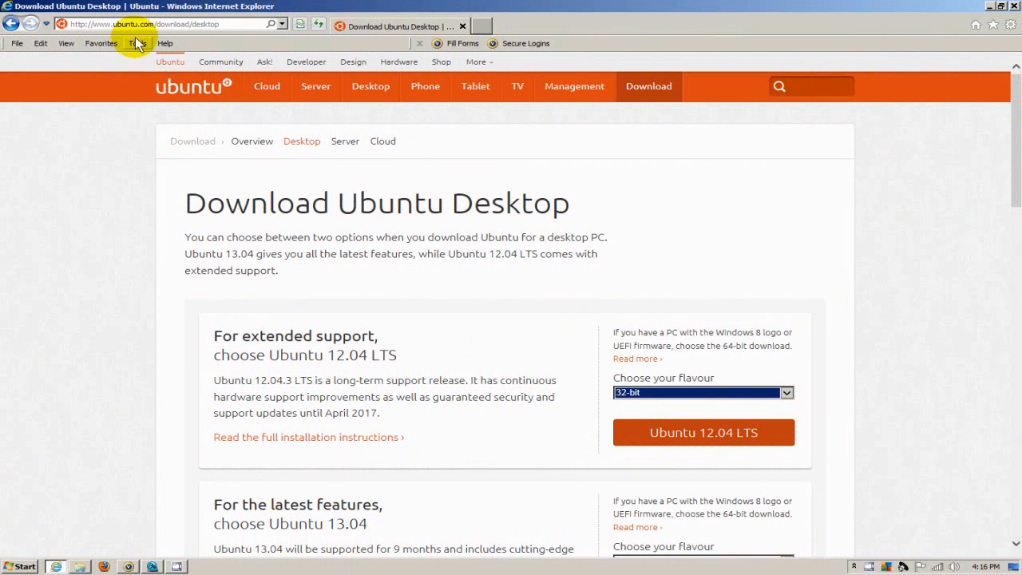
mouse_move(132, 38)
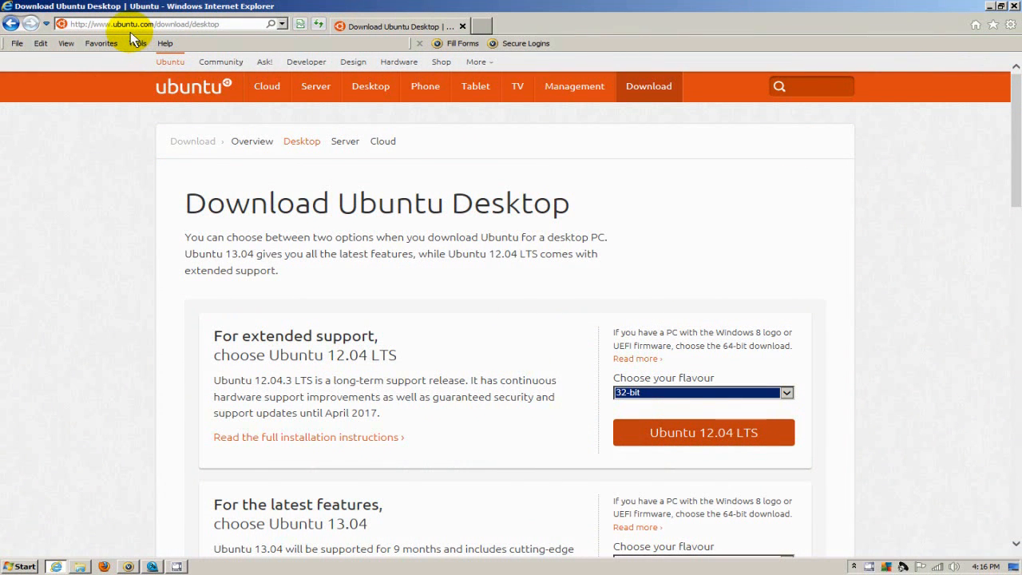
mouse_move(321, 231)
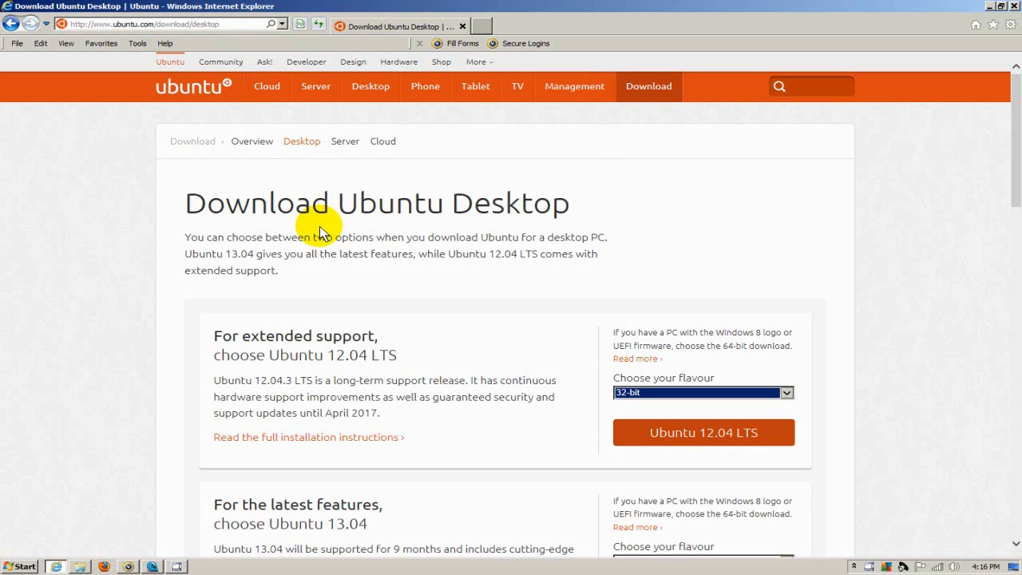
- Pick the 32-bit flavour and start the Ubuntu 13.04 desktop download on ubuntu.com
scroll(down, 3)
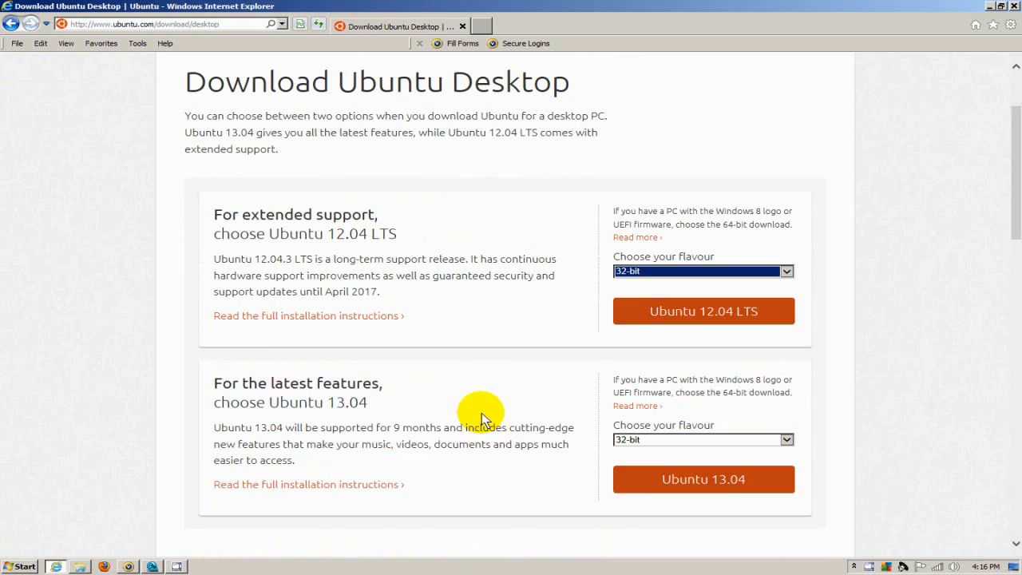
scroll(down, 3)
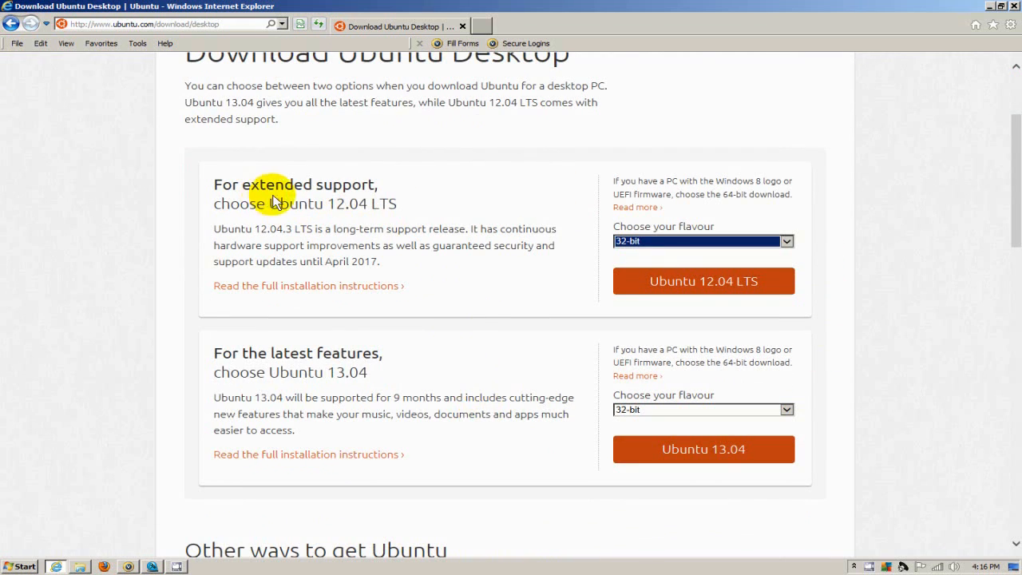
mouse_move(279, 369)
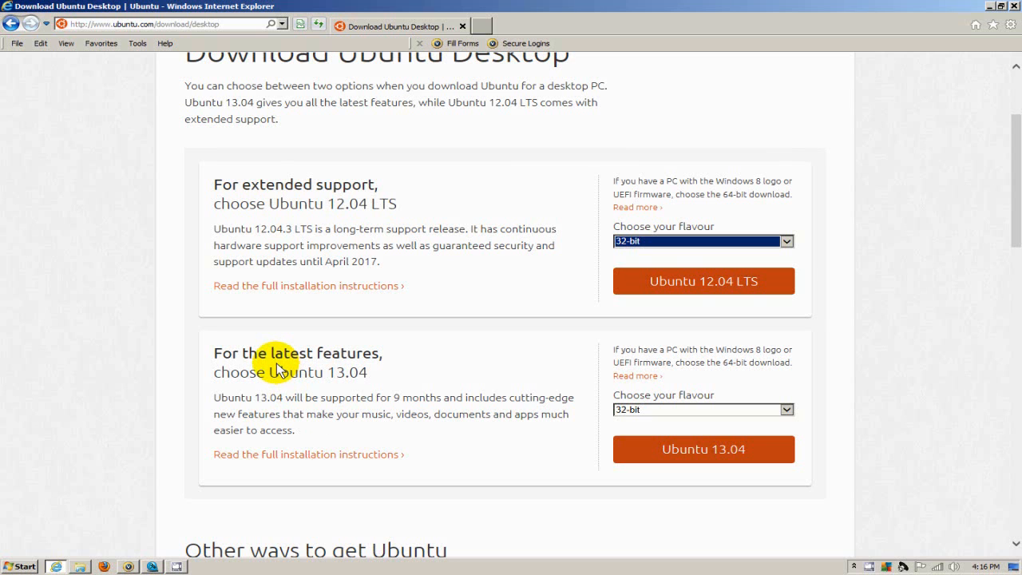
click(785, 241)
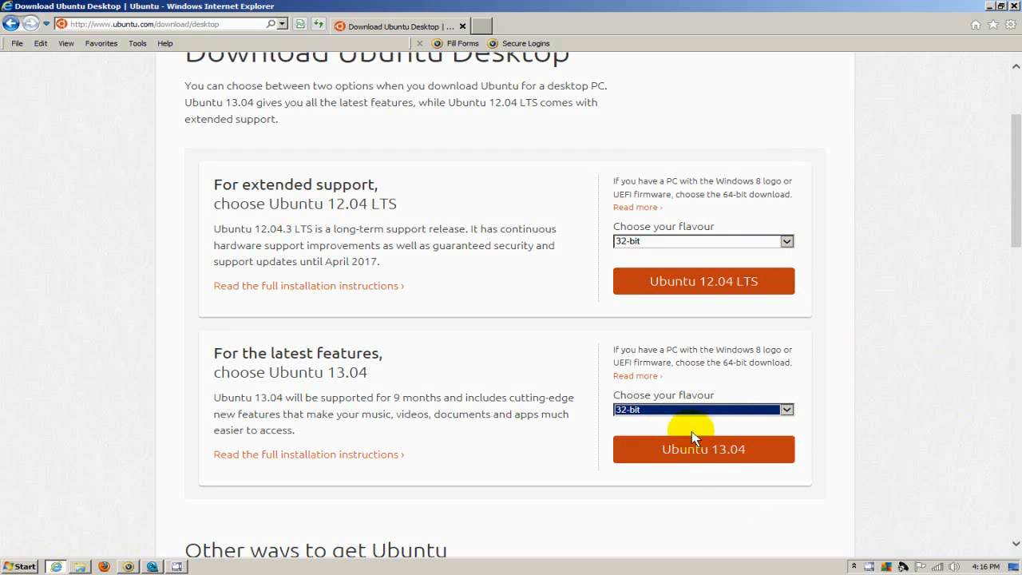
click(703, 449)
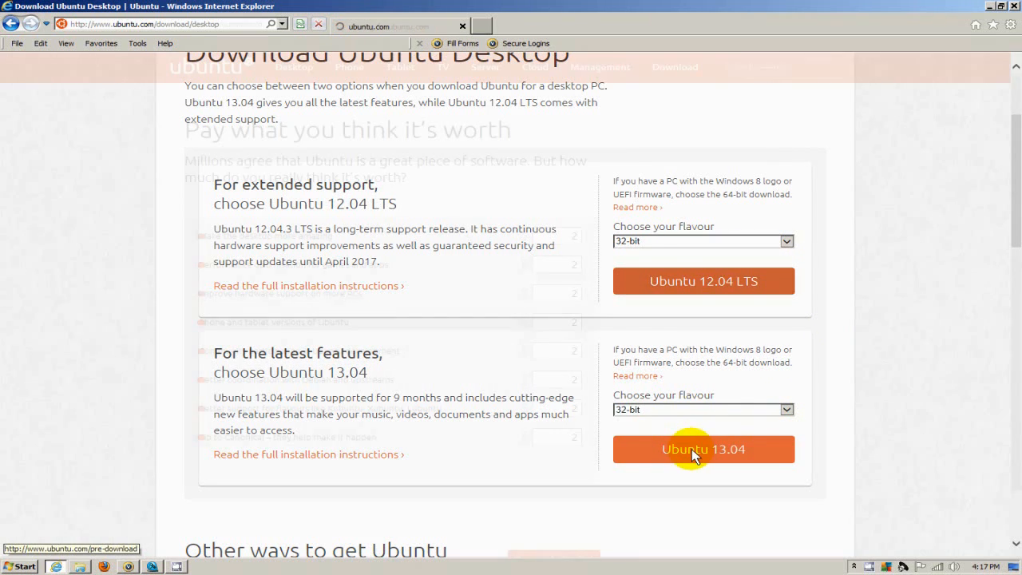
- Skip the contribution with 'Not now, take me to the download'
click(703, 449)
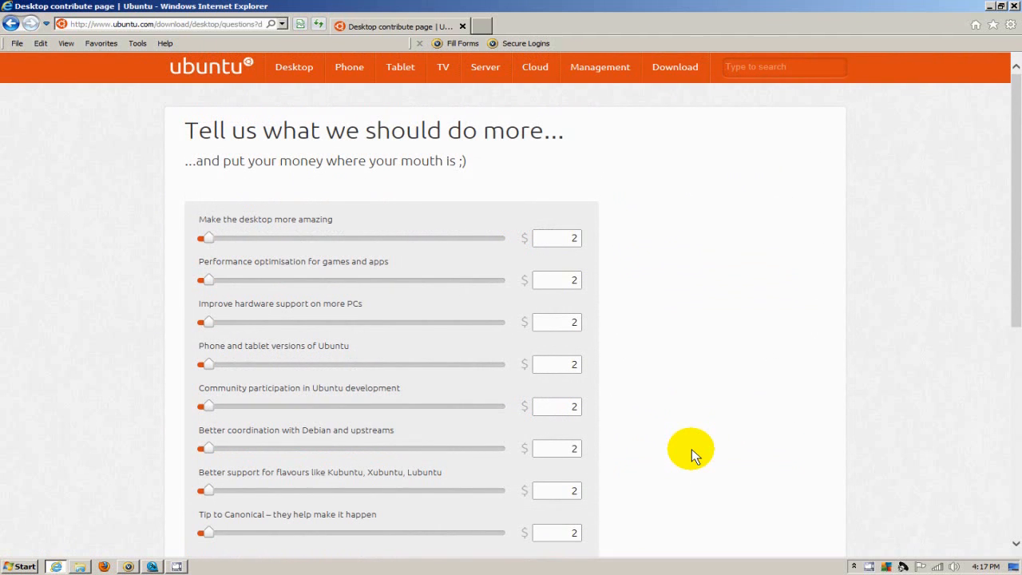
scroll(down, 3)
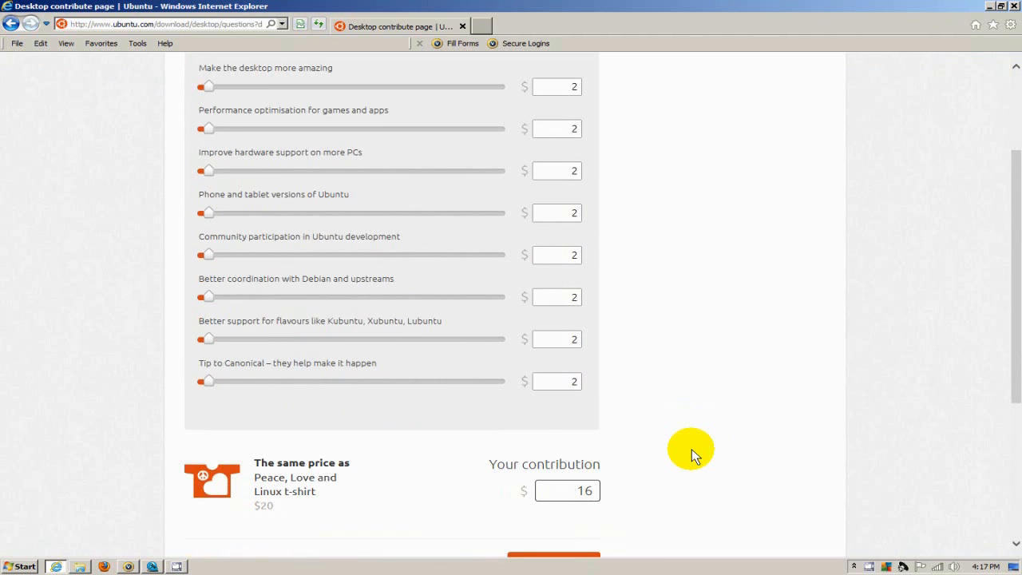
scroll(down, 3)
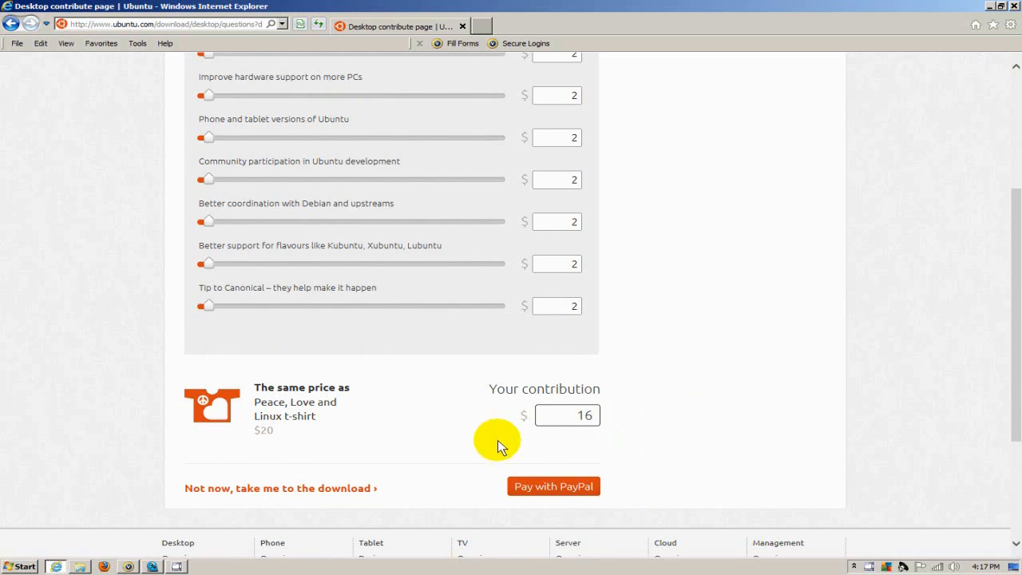
mouse_move(557, 519)
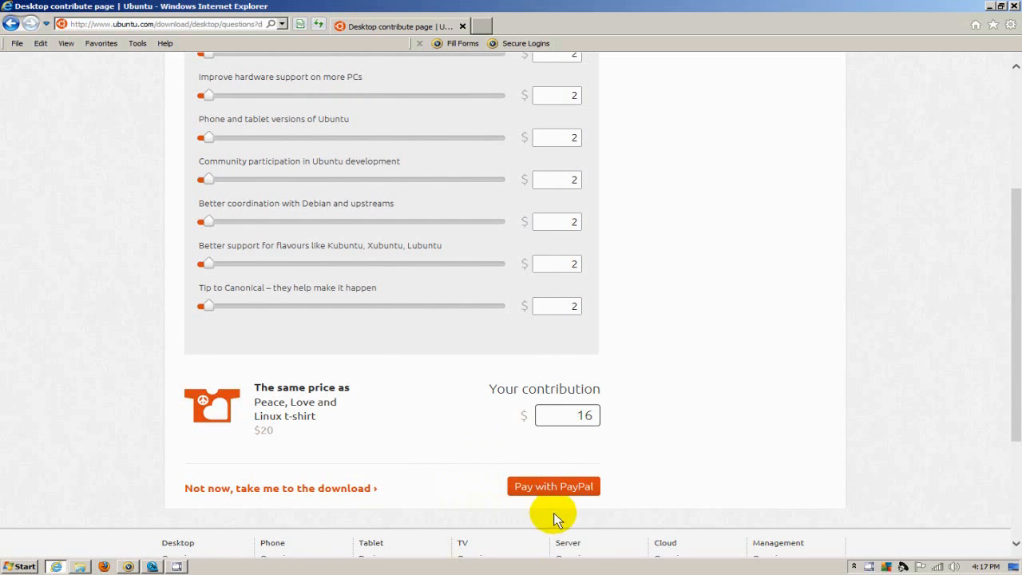
mouse_move(226, 511)
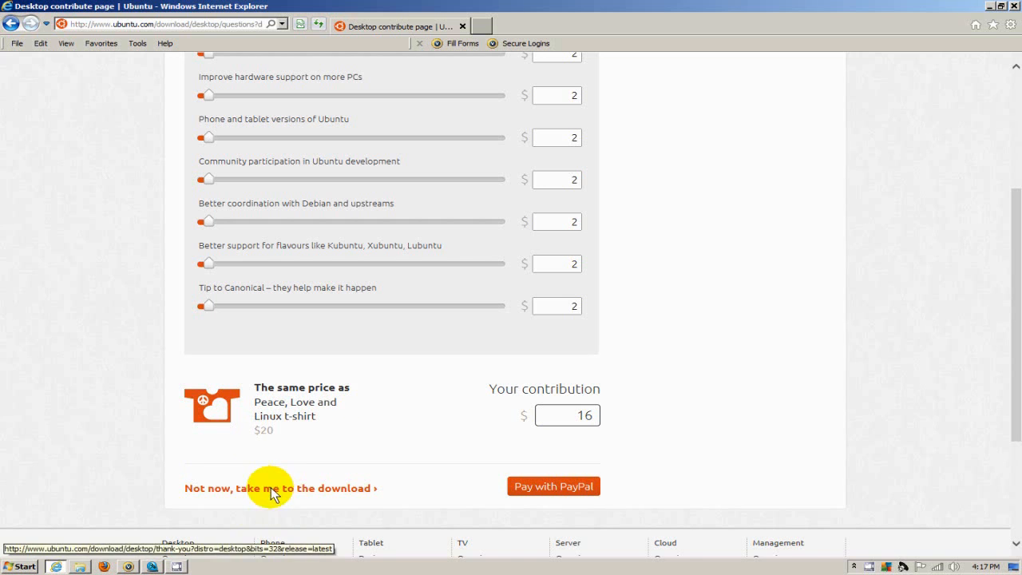
click(272, 488)
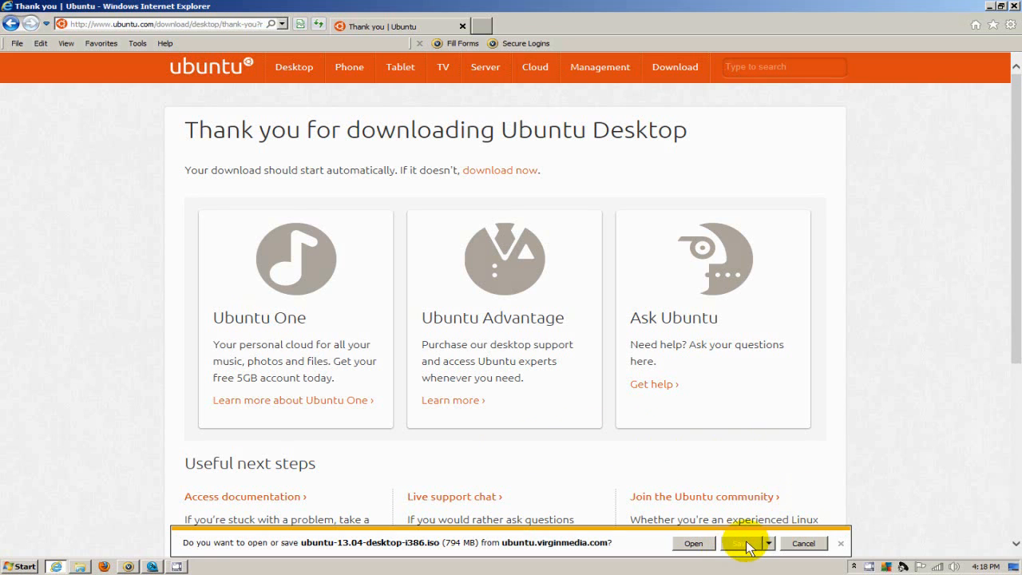
- Save ubuntu-13.04-desktop-i386.iso from the download notification bar
click(746, 543)
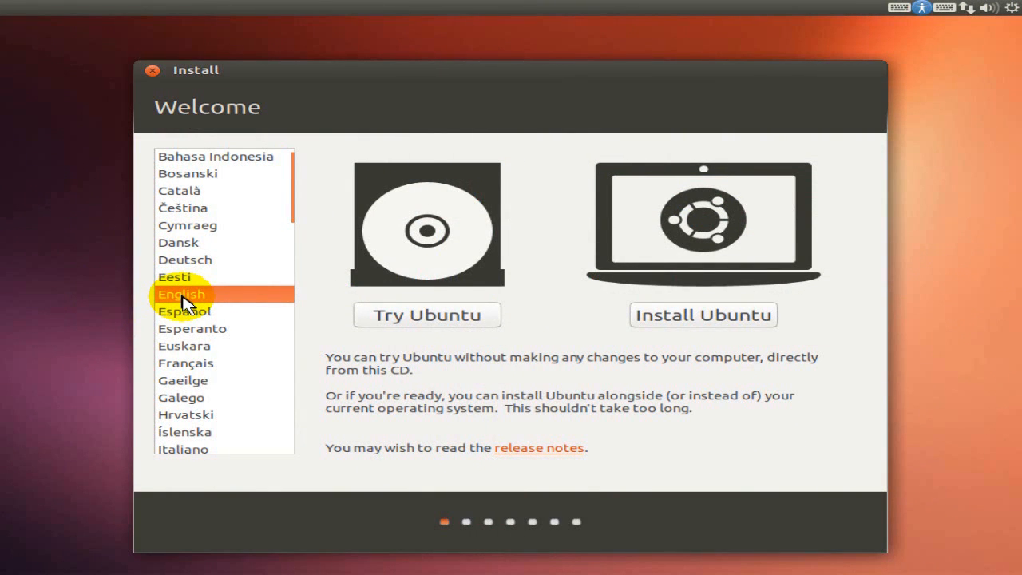
mouse_move(427, 314)
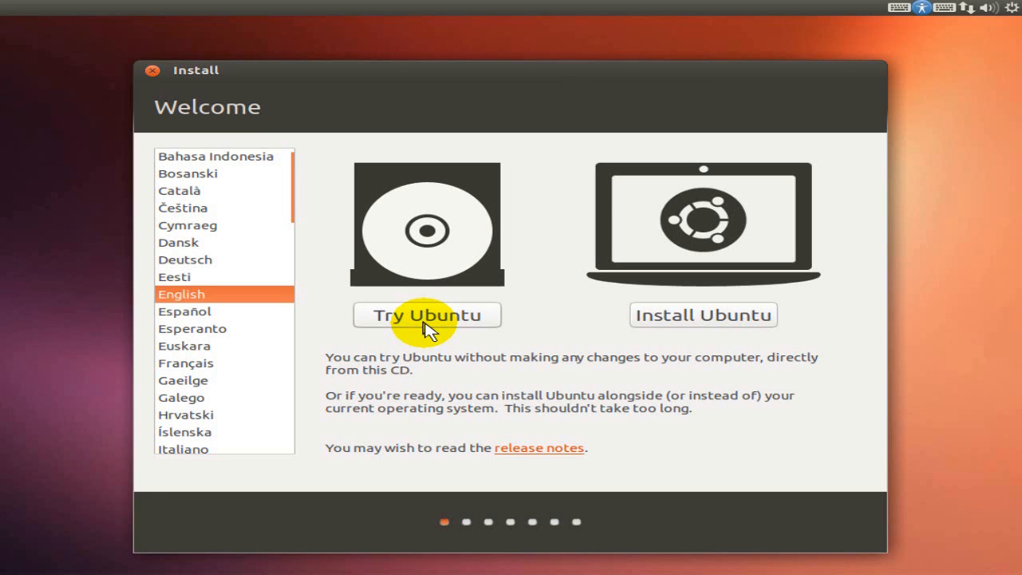
mouse_move(706, 333)
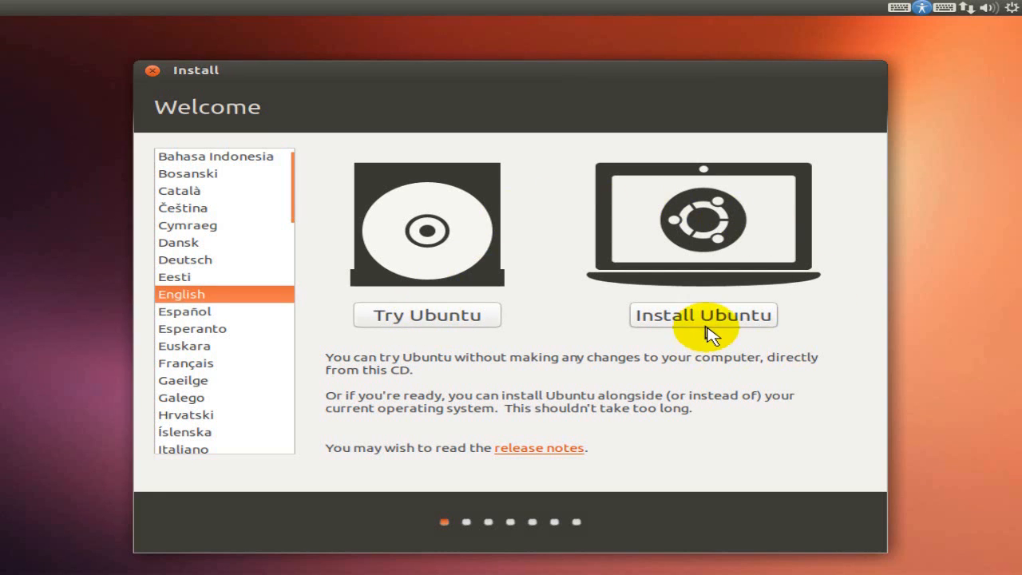
mouse_move(705, 332)
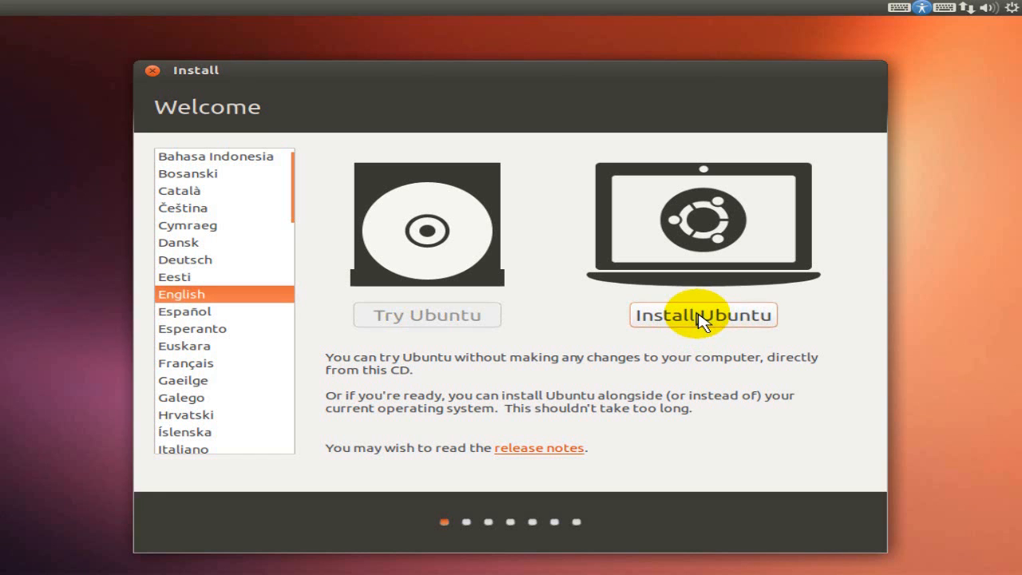
- Keep English selected and choose Install Ubuntu on the Welcome screen
click(703, 315)
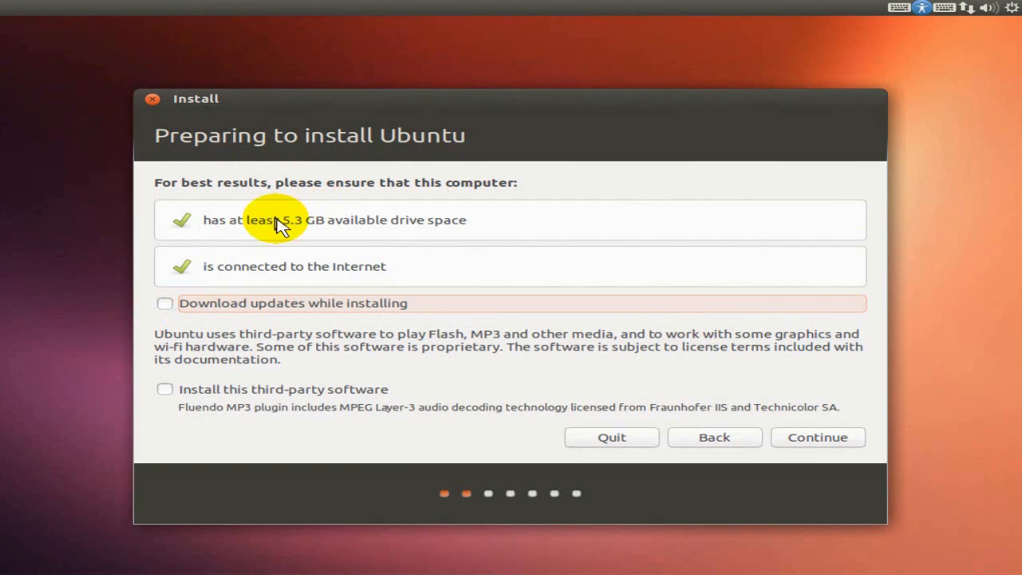
mouse_move(276, 239)
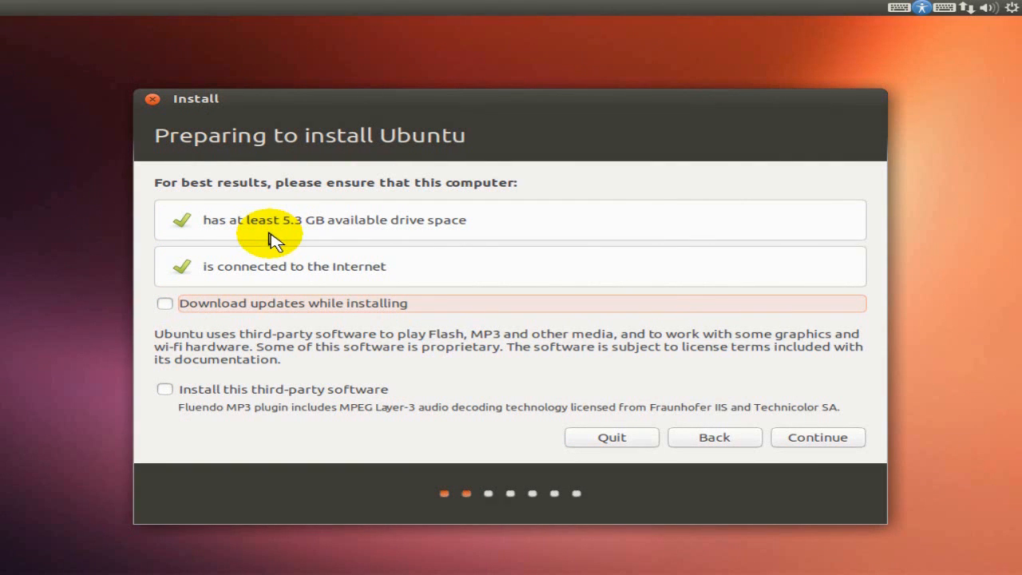
mouse_move(275, 285)
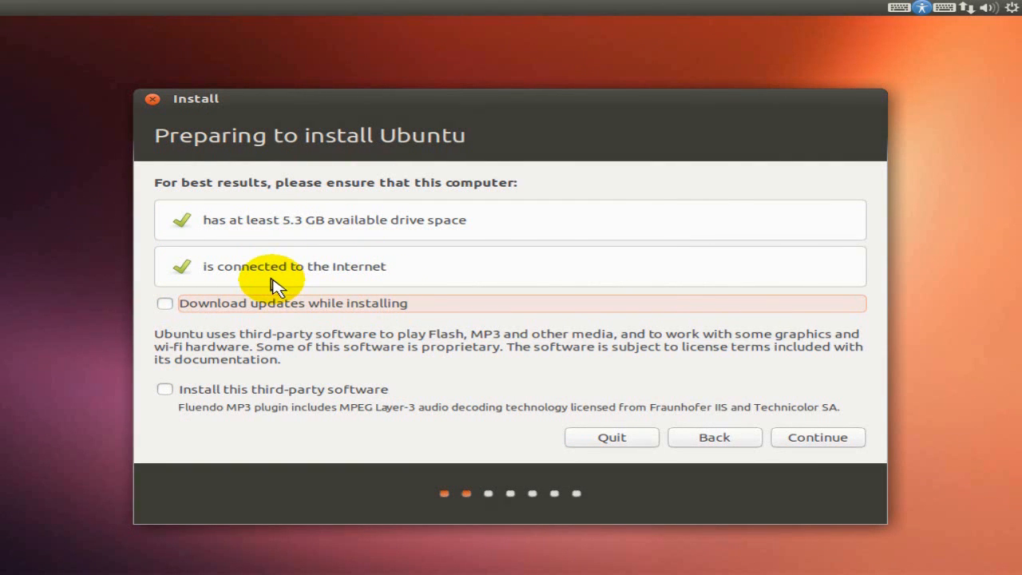
mouse_move(288, 321)
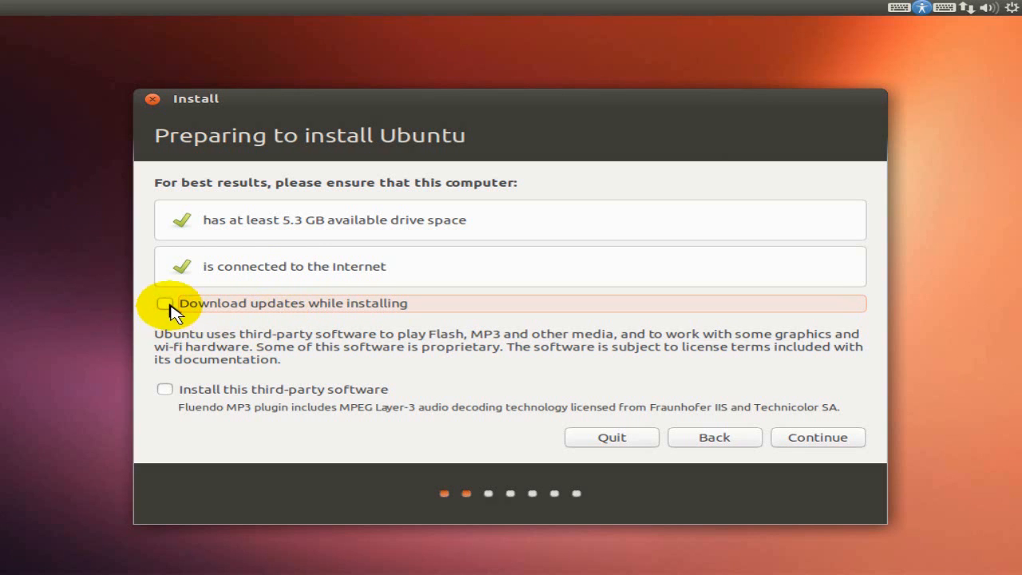
- Tick 'Download updates while installing', leaving third-party software unticked, and continue
click(165, 303)
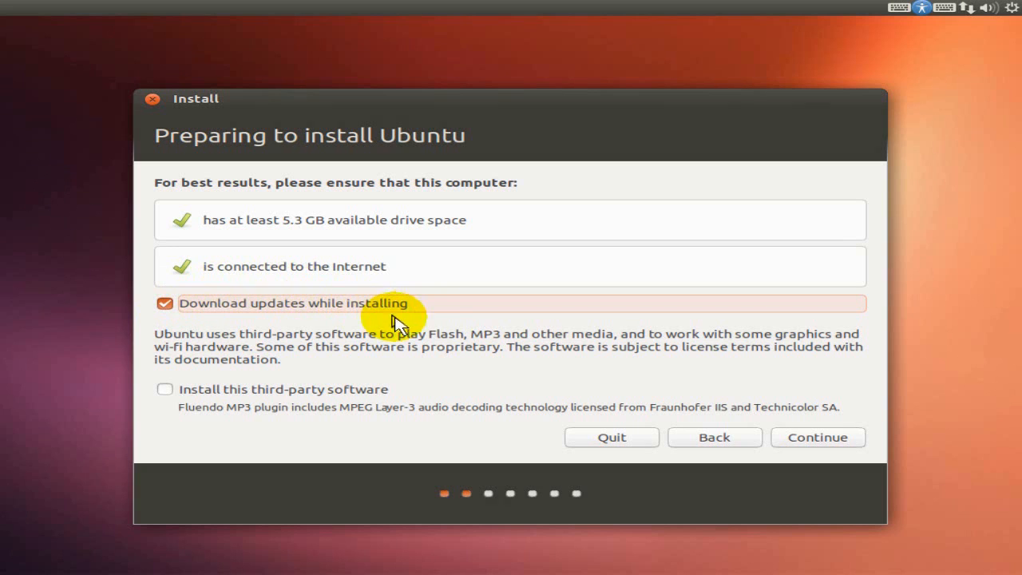
mouse_move(281, 406)
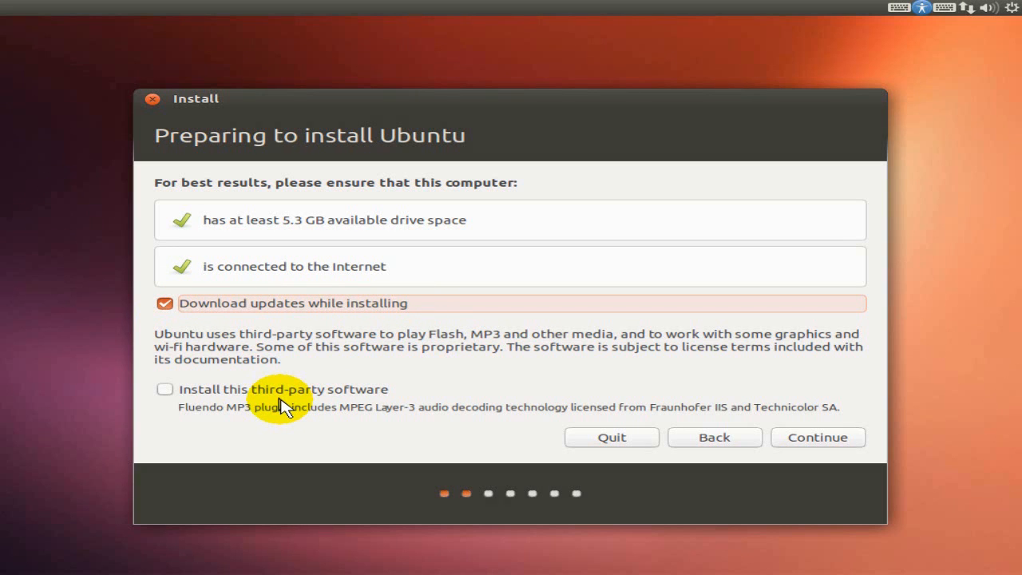
mouse_move(817, 437)
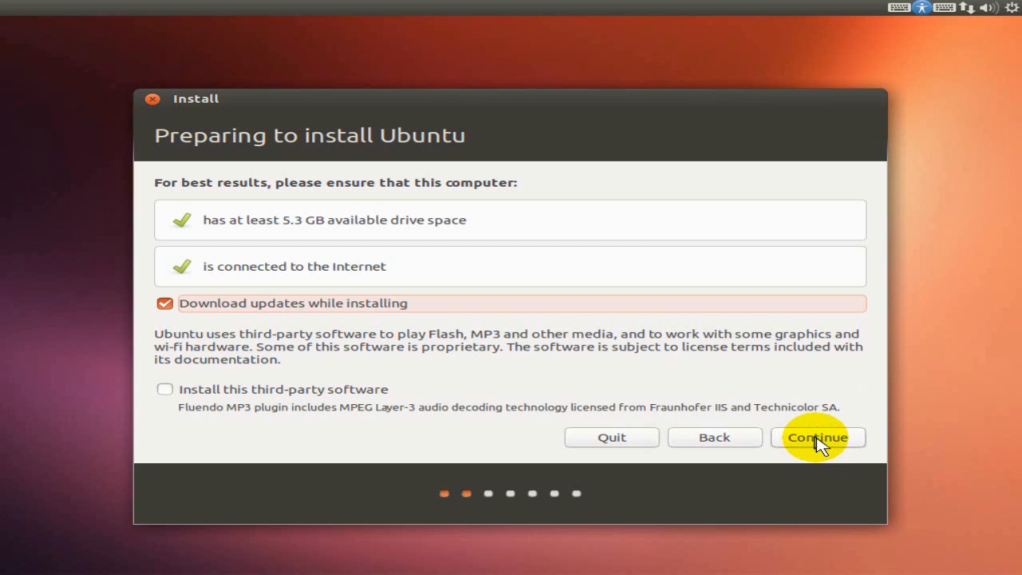
click(818, 437)
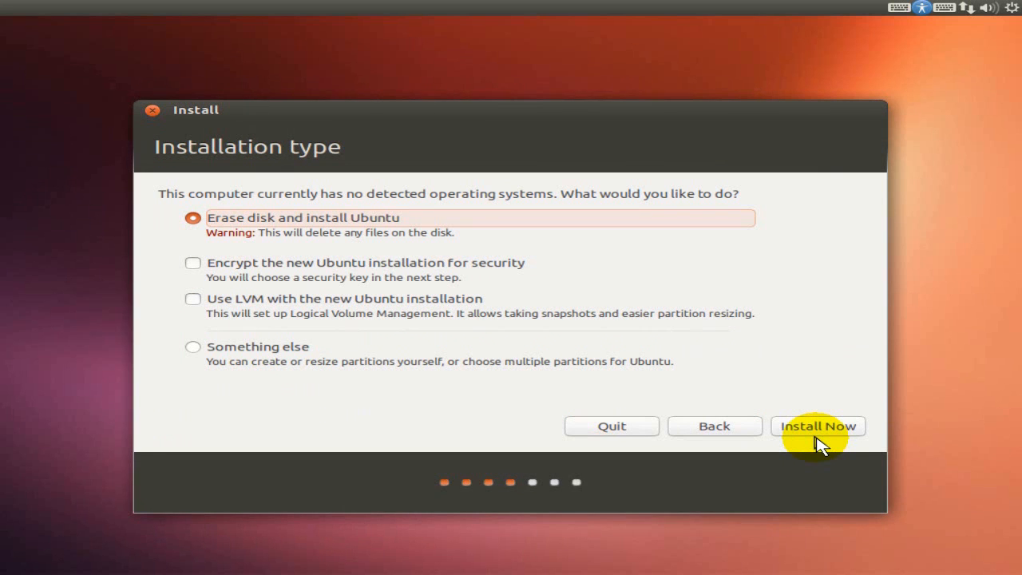
mouse_move(663, 231)
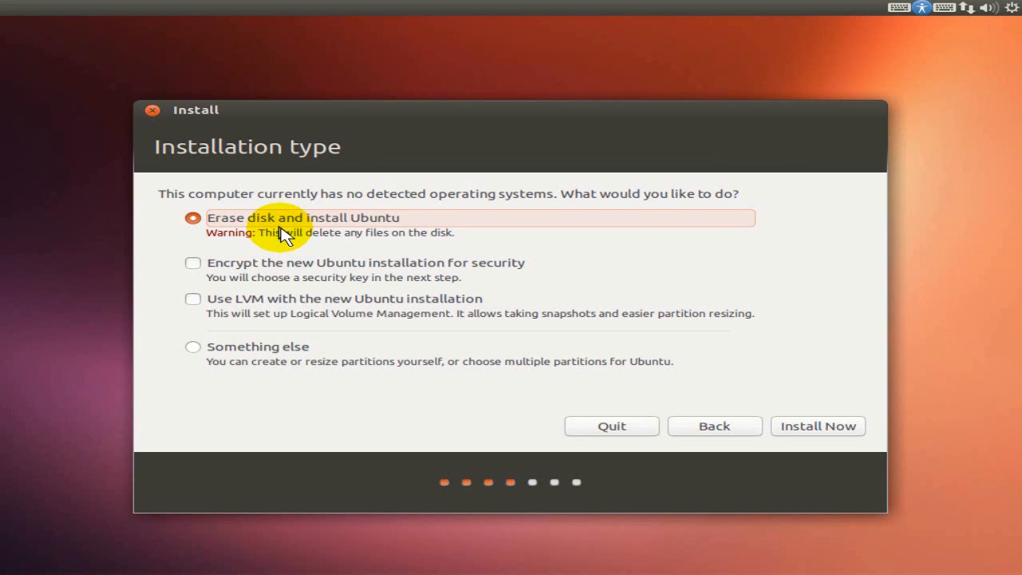
mouse_move(286, 241)
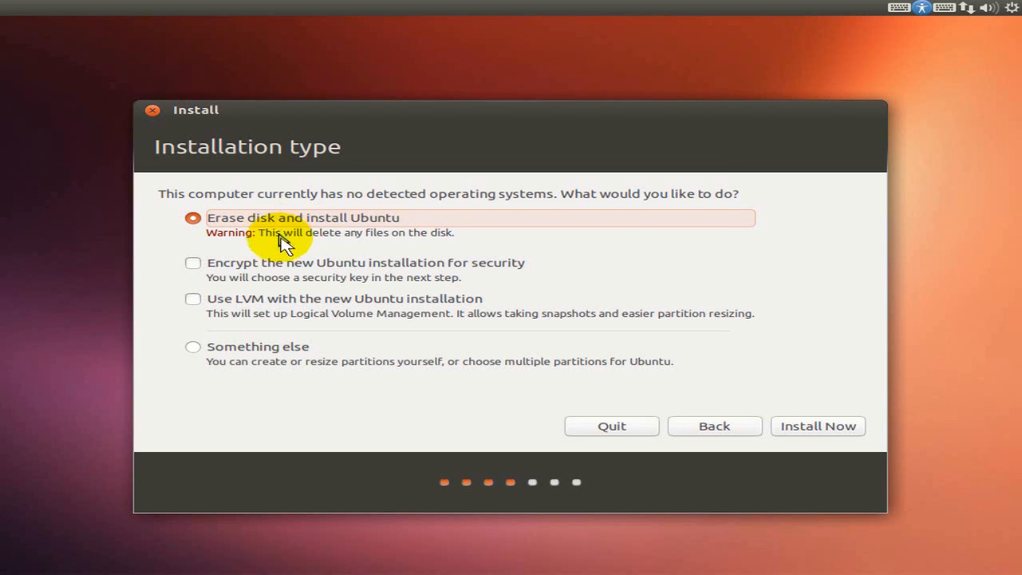
mouse_move(812, 437)
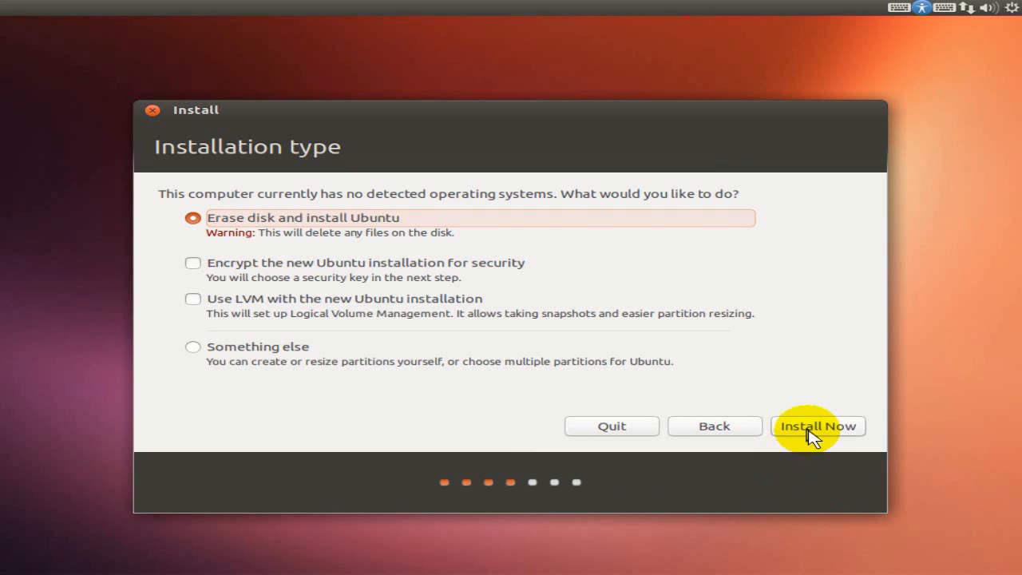
- Keep 'Erase disk and install Ubuntu' and start the installation with Install Now
click(818, 426)
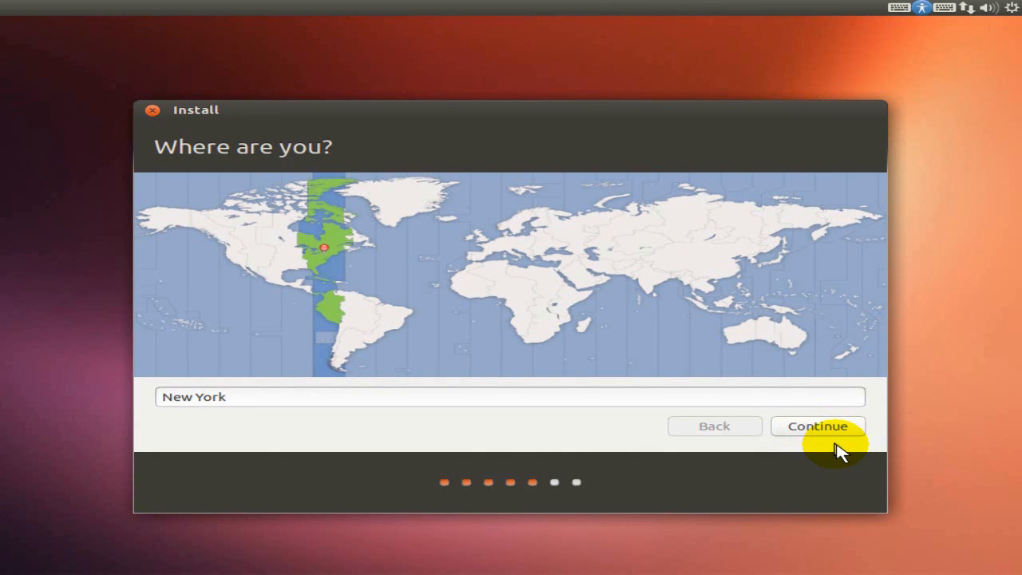
- Accept New York and English (US) keyboard, then enter and confirm the account password
click(817, 426)
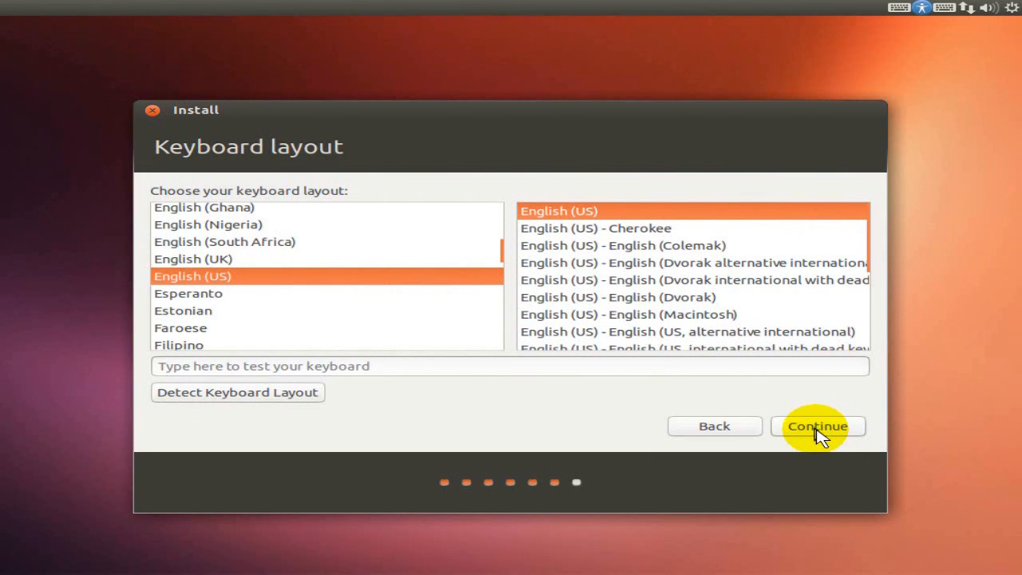
click(817, 425)
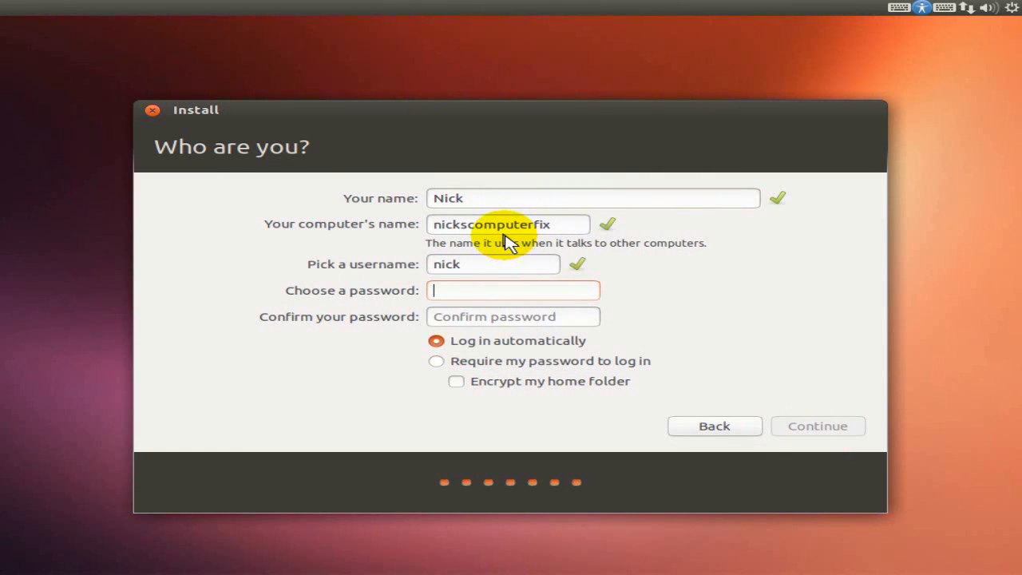
mouse_move(455, 282)
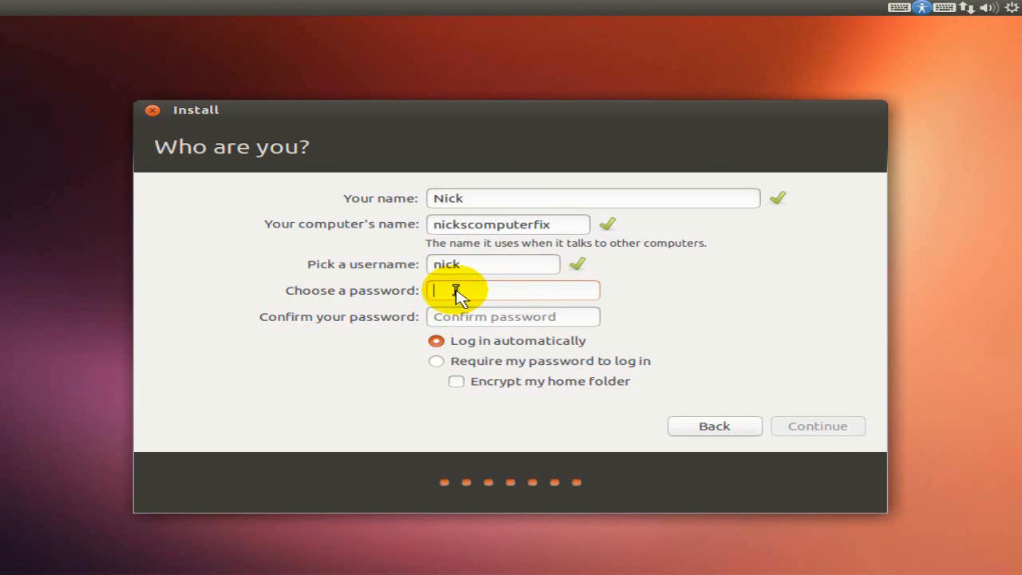
text(password)
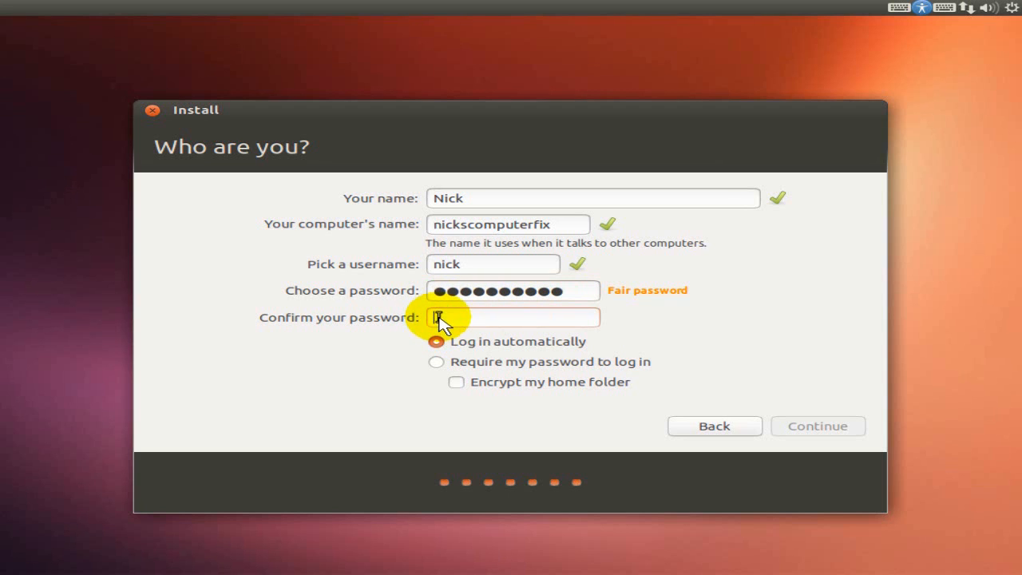
text(password)
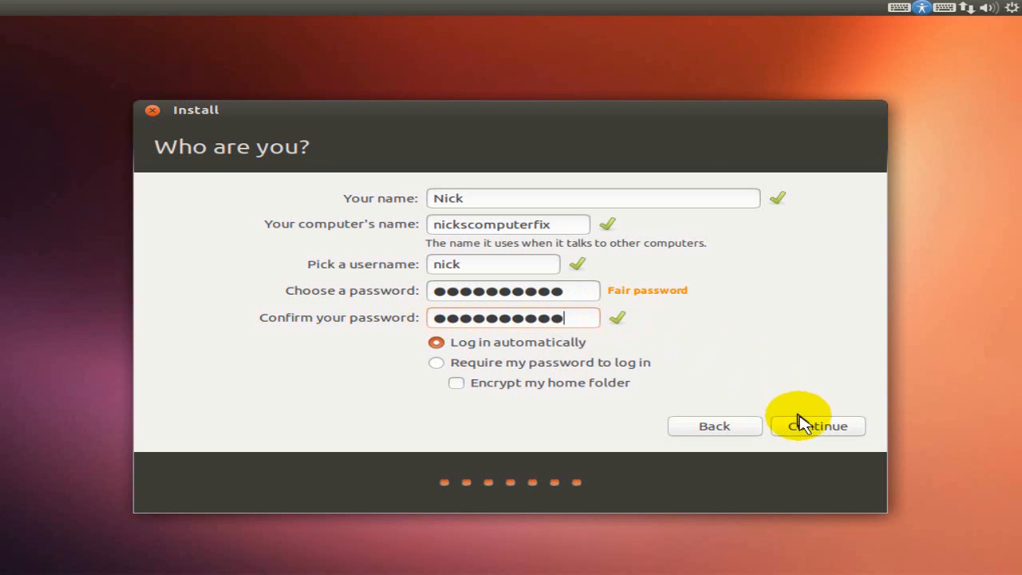
mouse_move(517, 356)
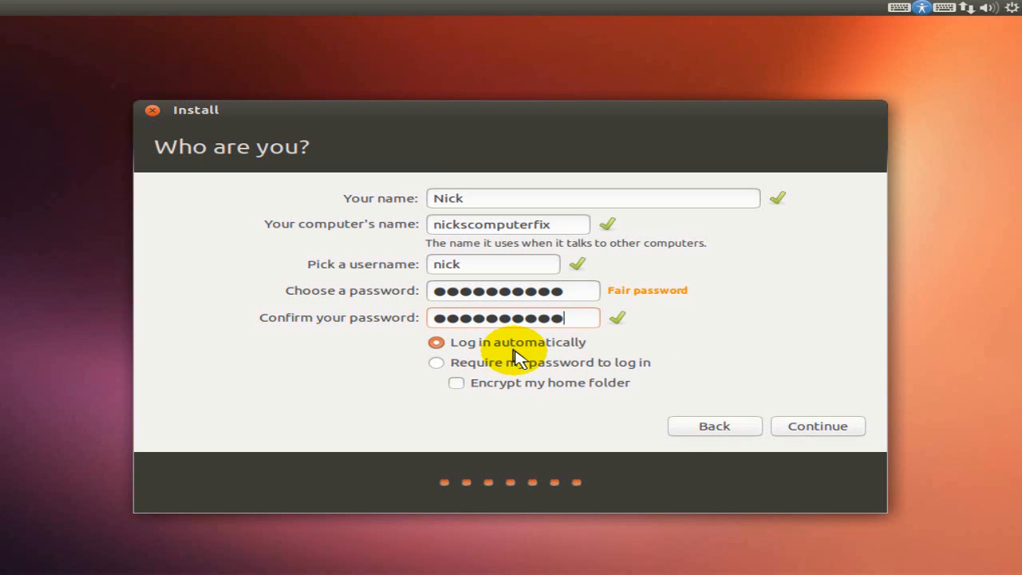
click(817, 425)
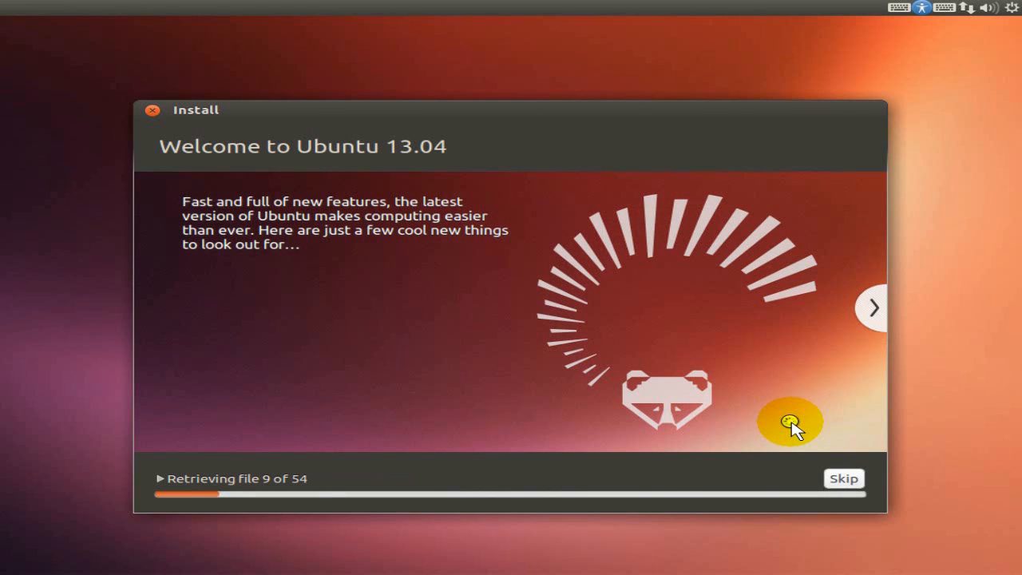
- Click through the installation slideshow until Installation Complete appears
click(872, 308)
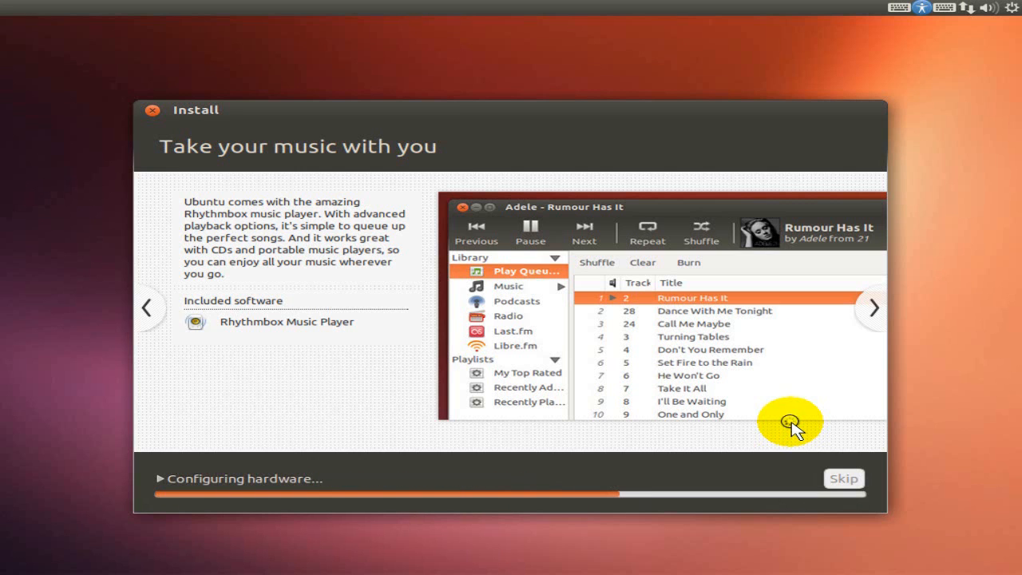
click(873, 308)
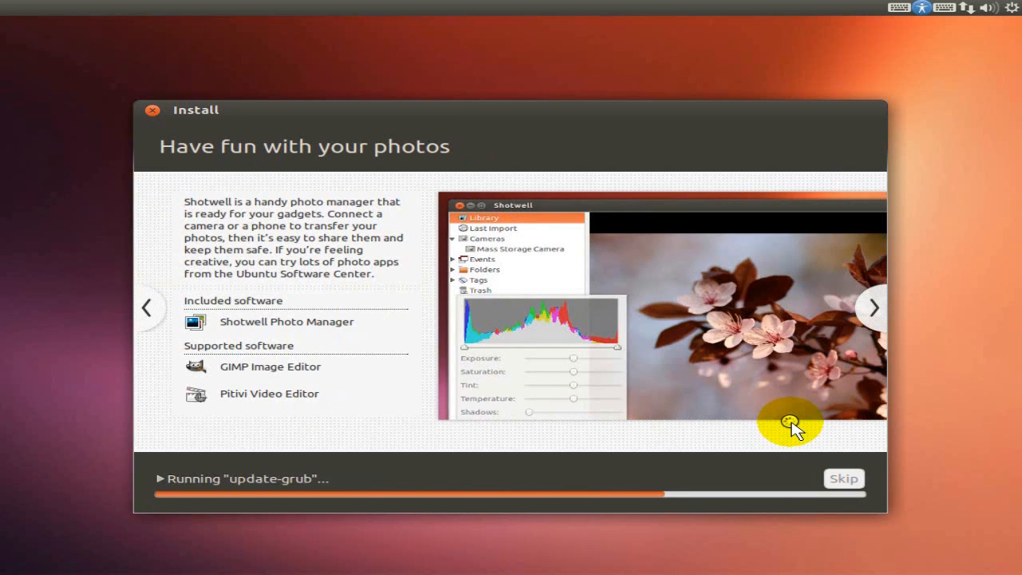
click(873, 308)
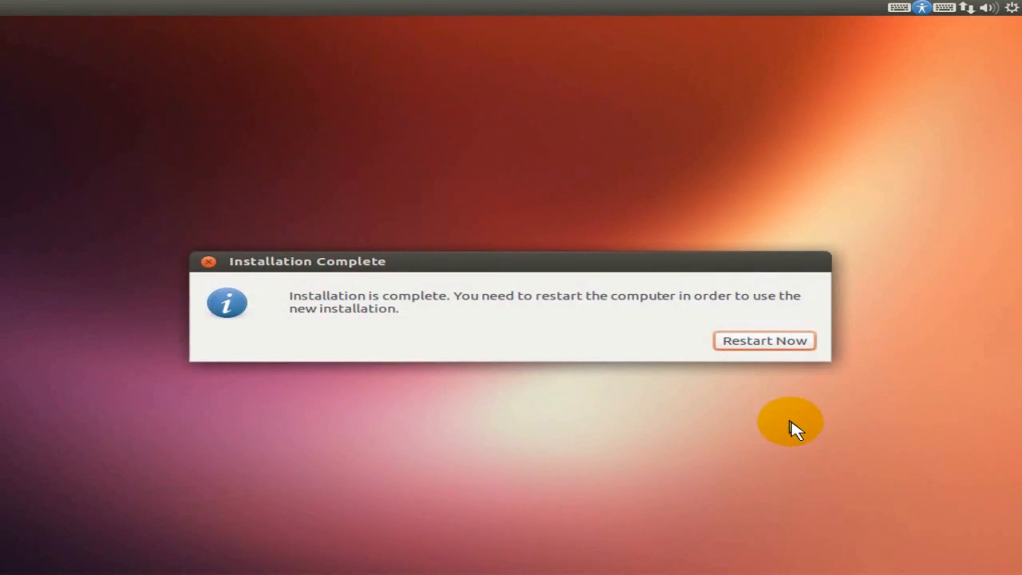
mouse_move(771, 359)
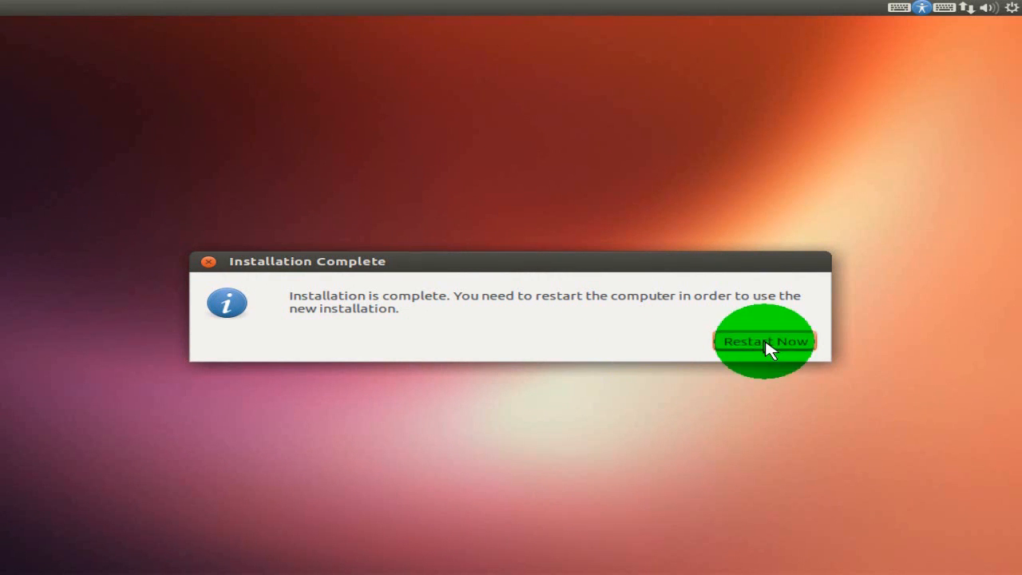
- Choose Restart Now to boot into the newly installed Ubuntu desktop
click(764, 341)
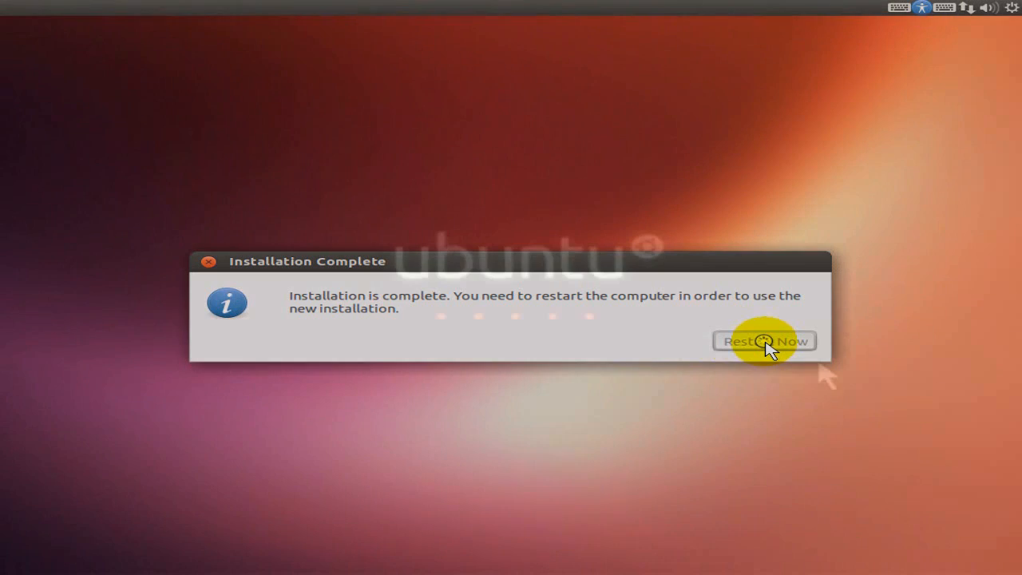
click(764, 341)
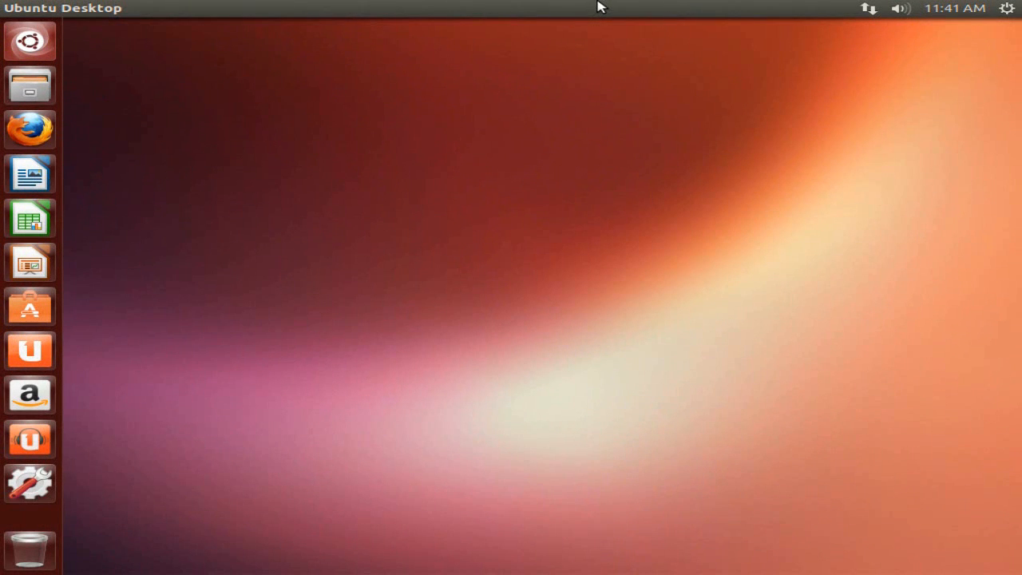